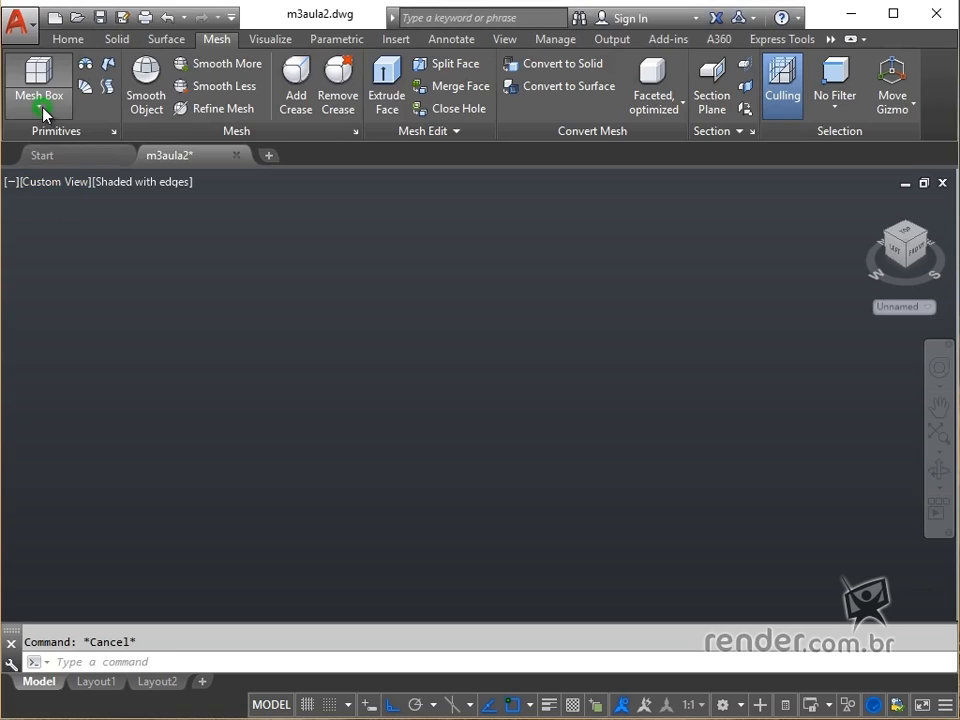
pyautogui.click(38, 96)
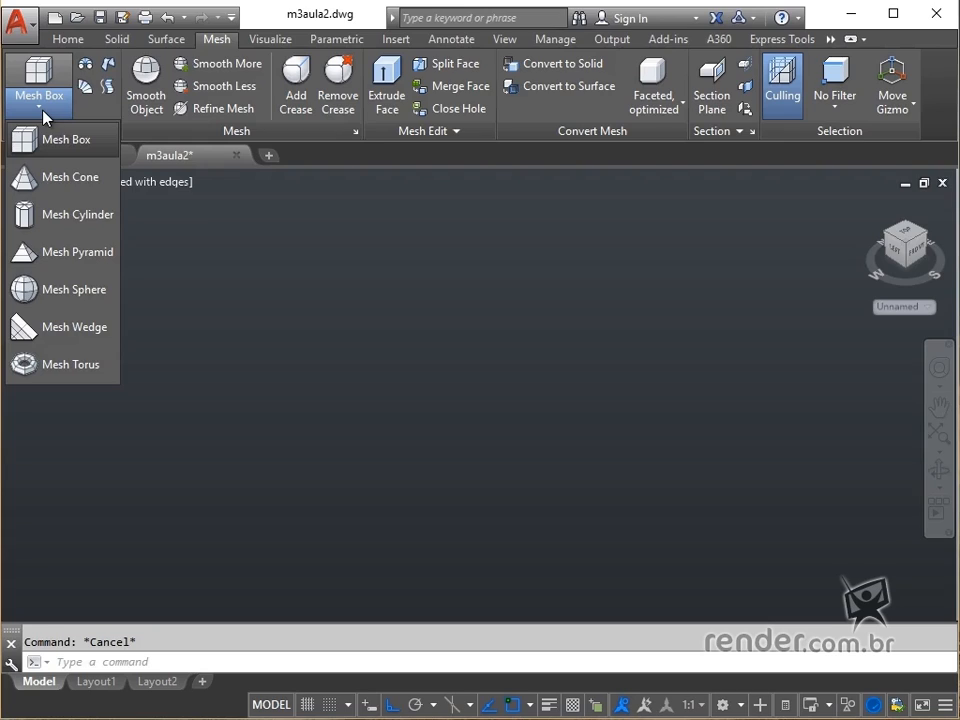
pyautogui.moveTo(50, 124)
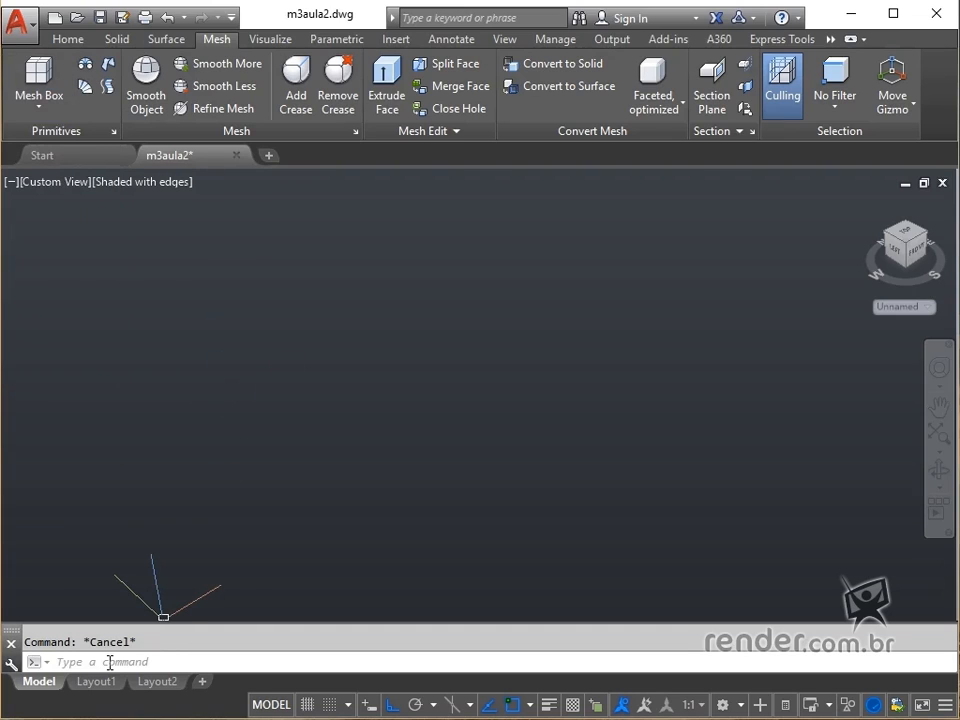
pyautogui.write('me')
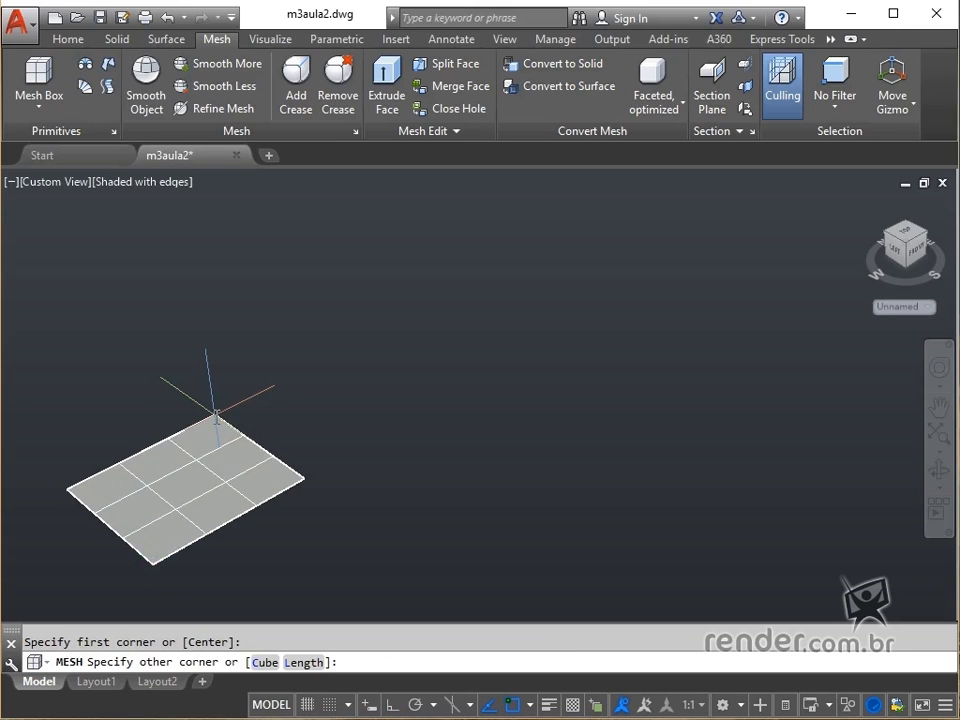
pyautogui.write('@50,50')
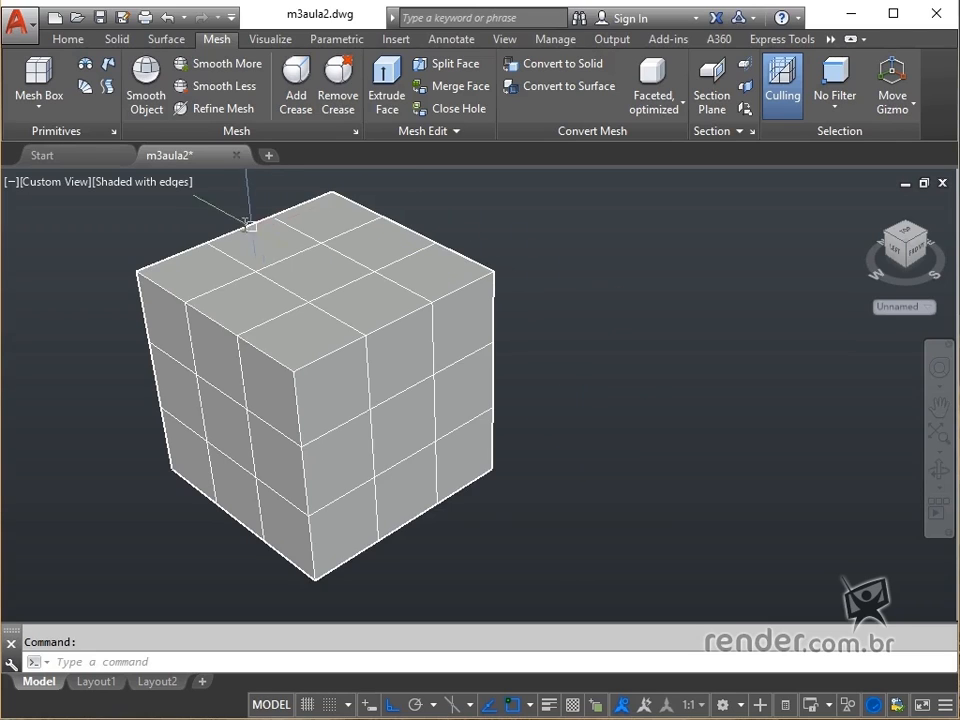
pyautogui.moveTo(148, 188)
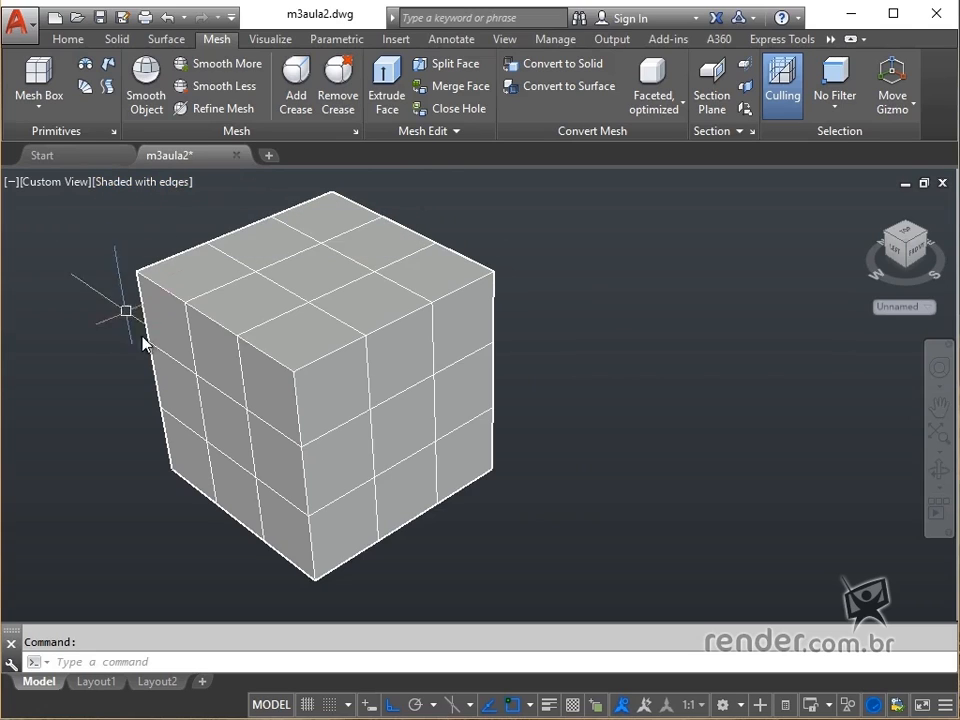
pyautogui.moveTo(560, 496)
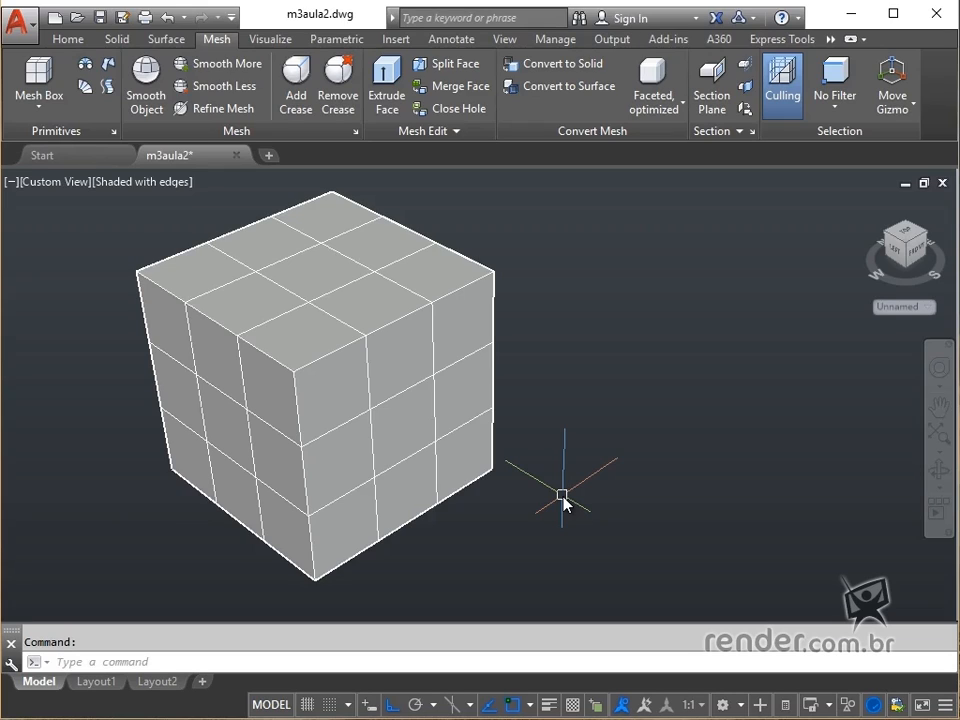
pyautogui.moveTo(588, 460)
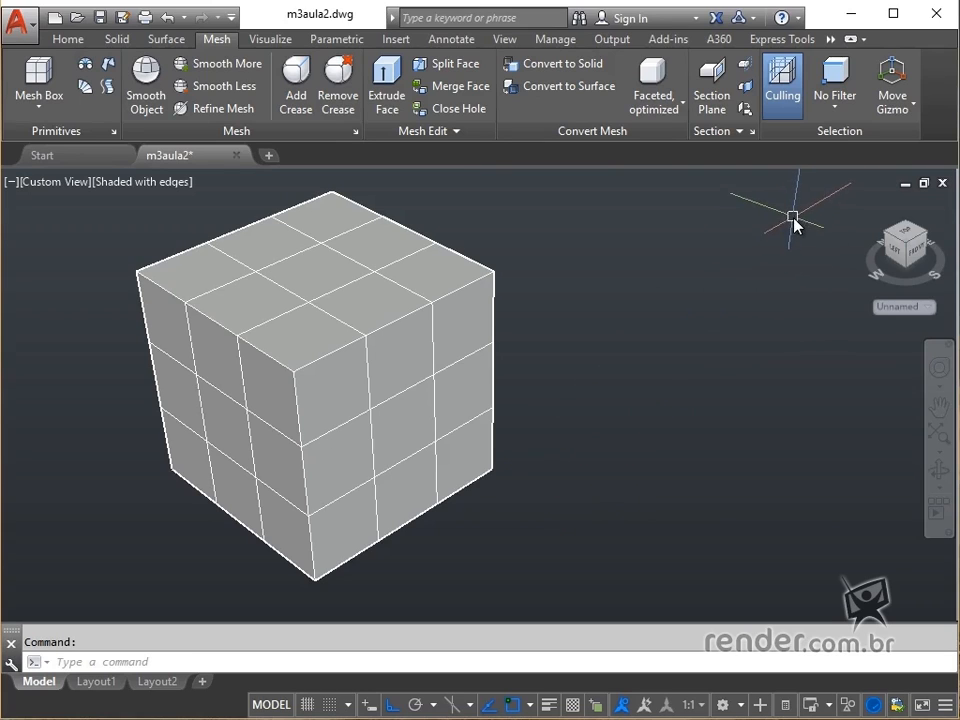
pyautogui.moveTo(836, 82)
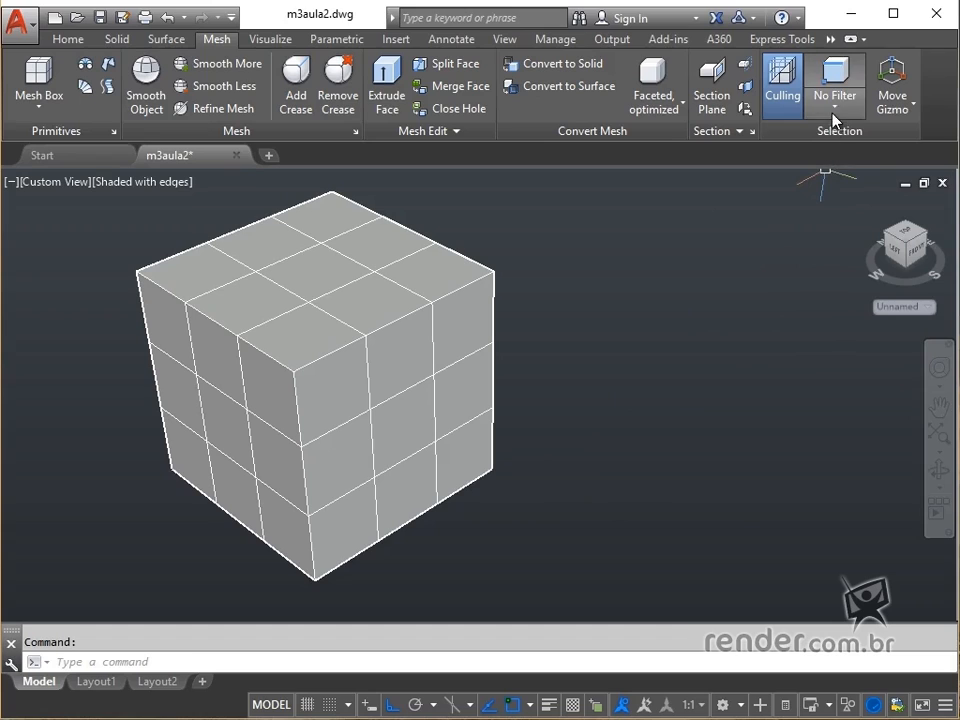
# Dent the box by dragging an edge inward, then pull a left-side face outward
pyautogui.click(834, 90)
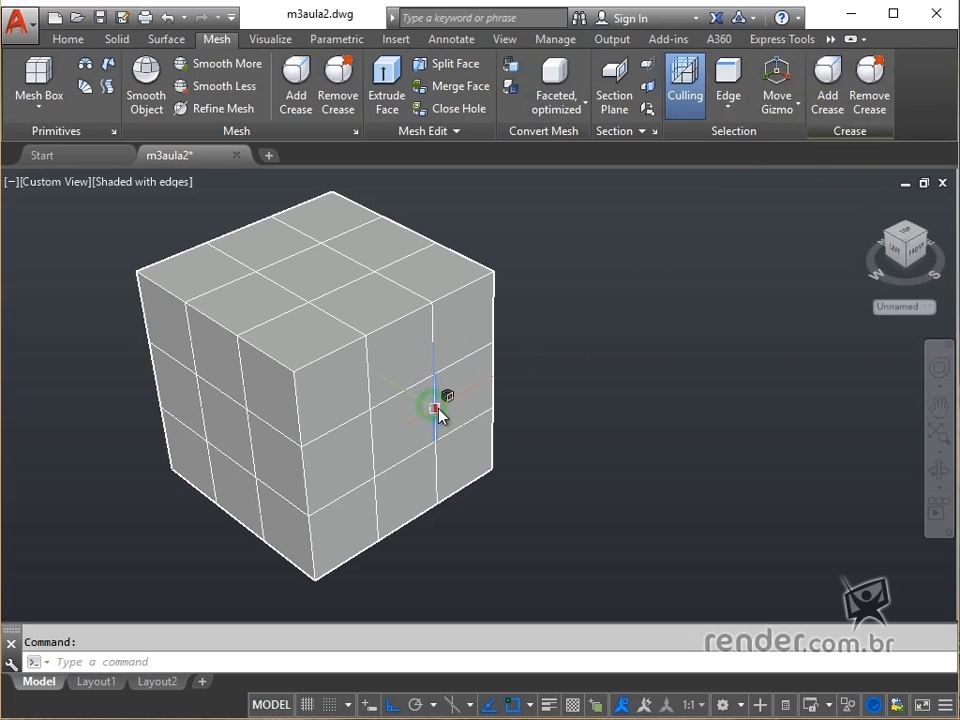
pyautogui.moveTo(436, 404); pyautogui.dragTo(470, 420)
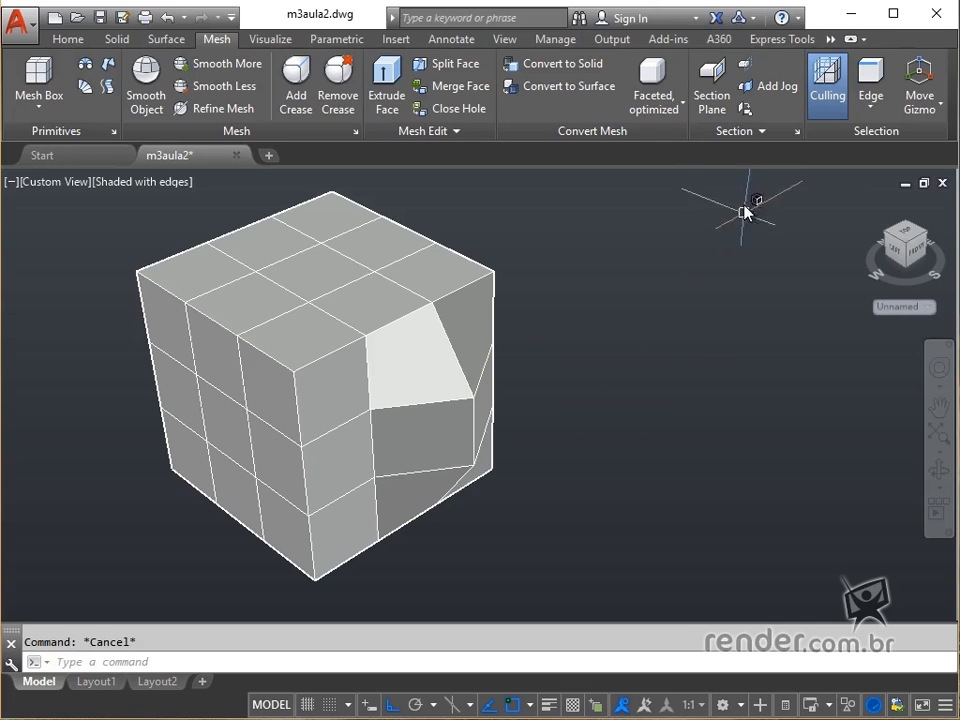
pyautogui.click(890, 96)
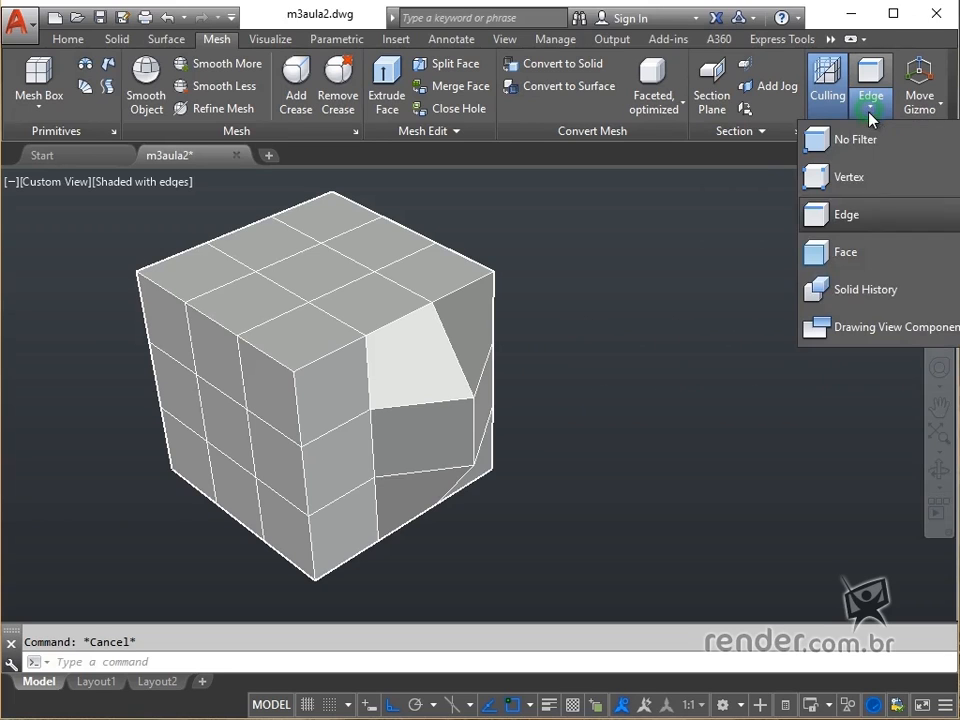
pyautogui.click(844, 252)
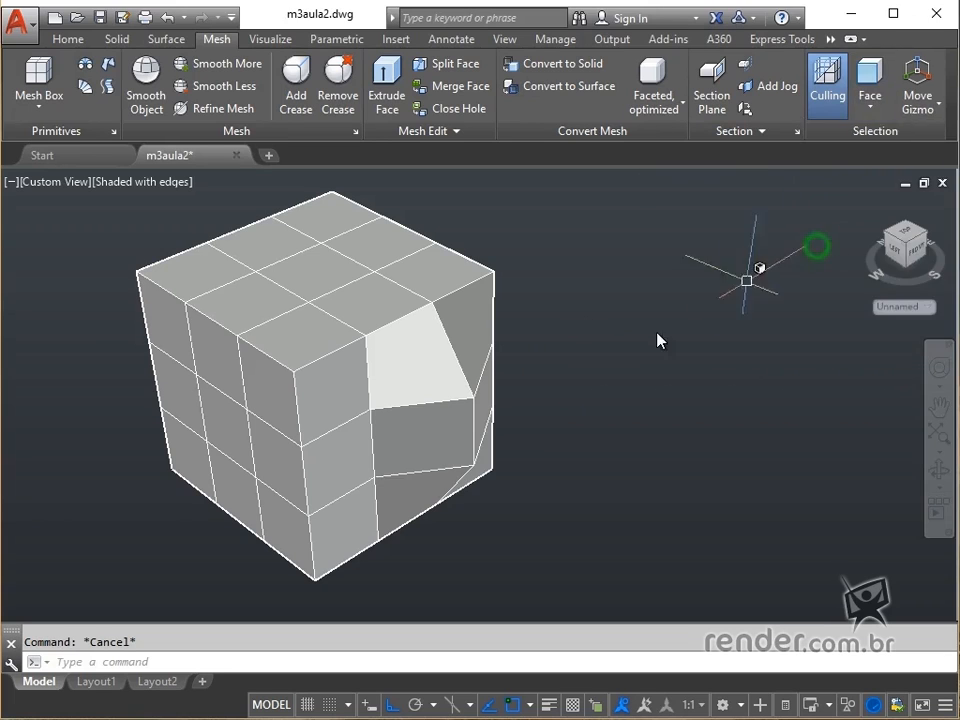
pyautogui.click(222, 420)
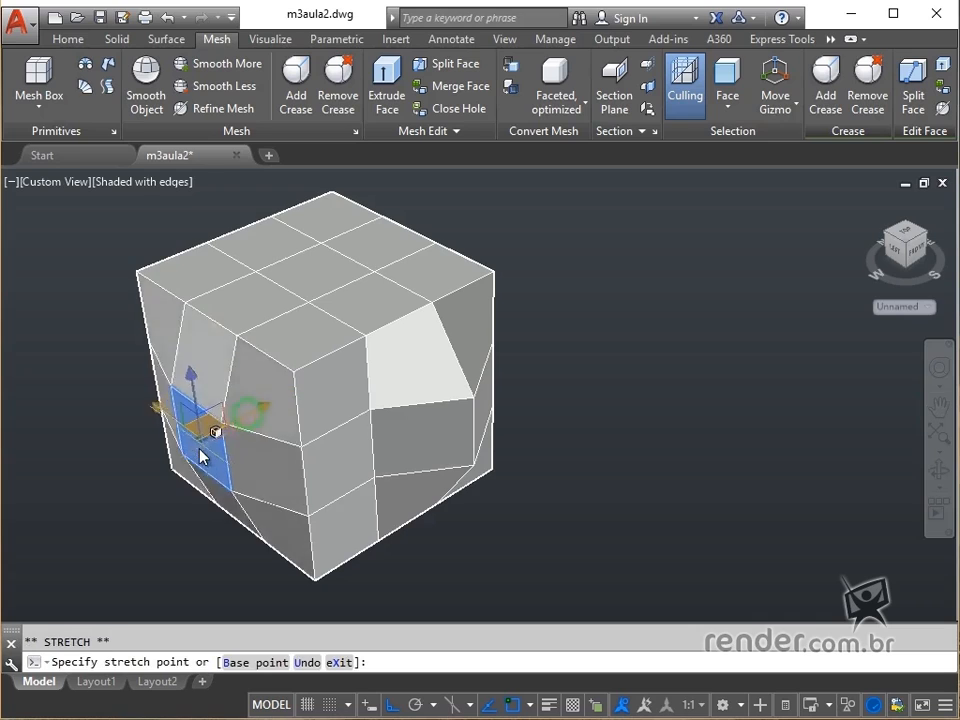
pyautogui.moveTo(216, 430); pyautogui.dragTo(144, 480)
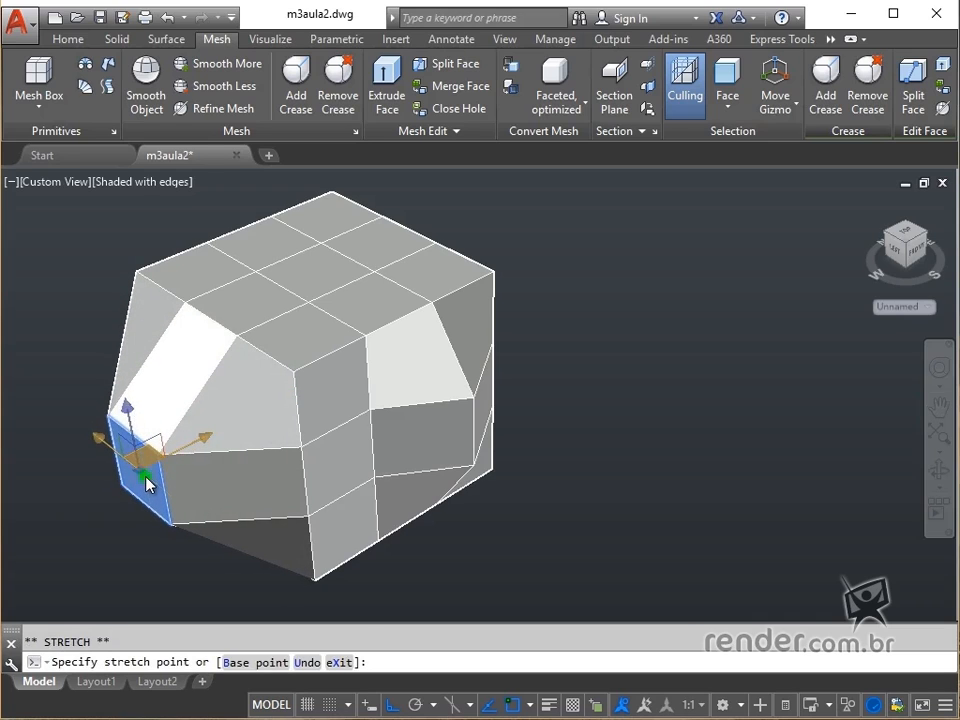
pyautogui.press('Escape')
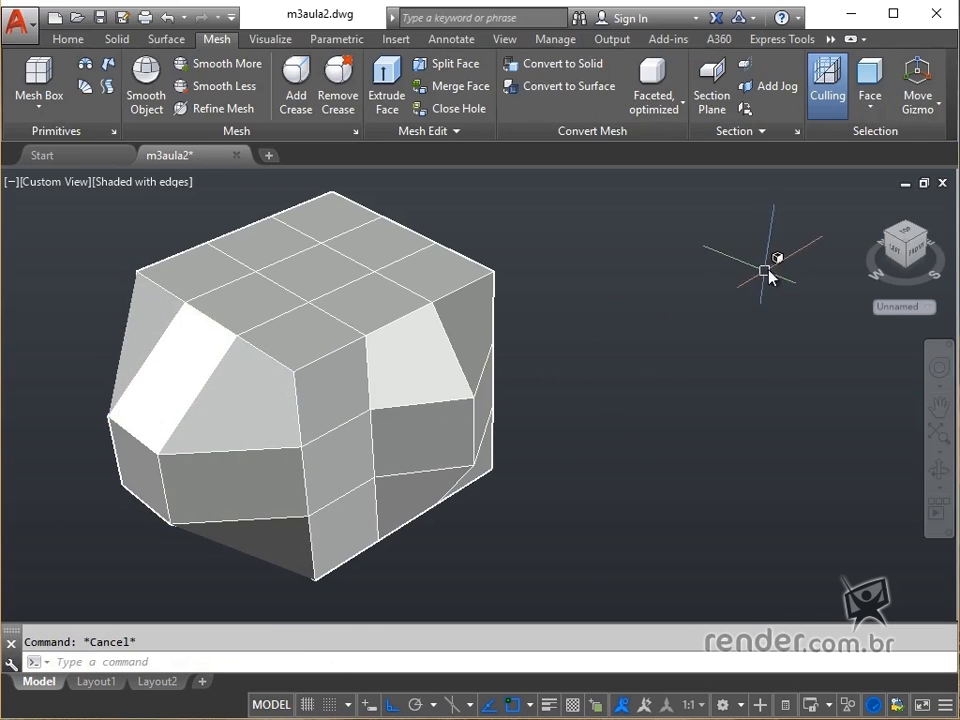
# Limit sub-object picking to mesh vertices
pyautogui.click(868, 84)
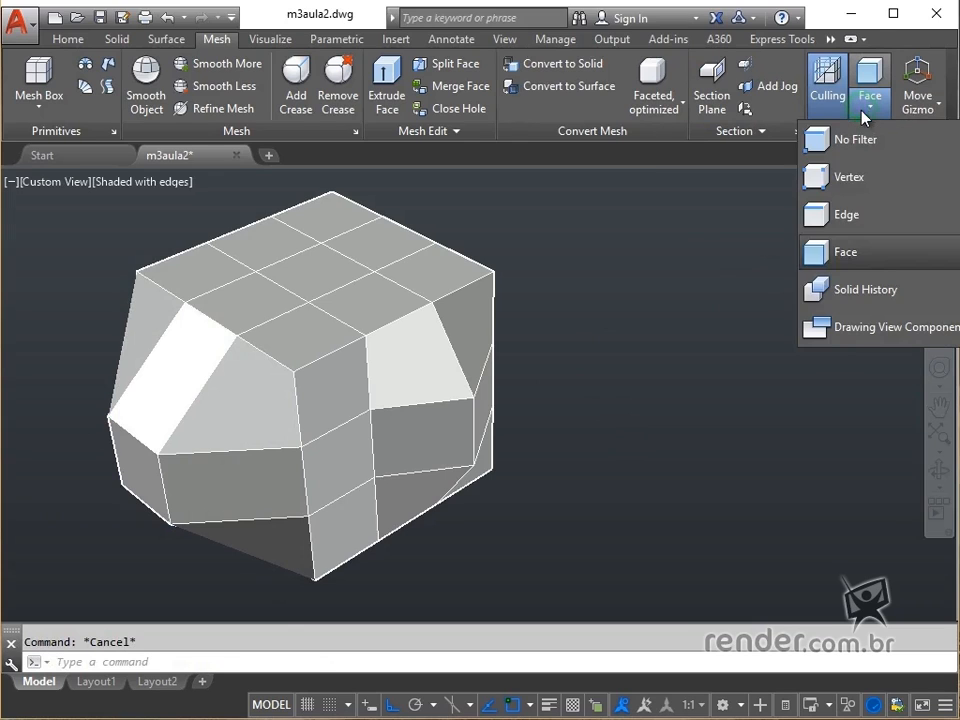
pyautogui.moveTo(822, 176)
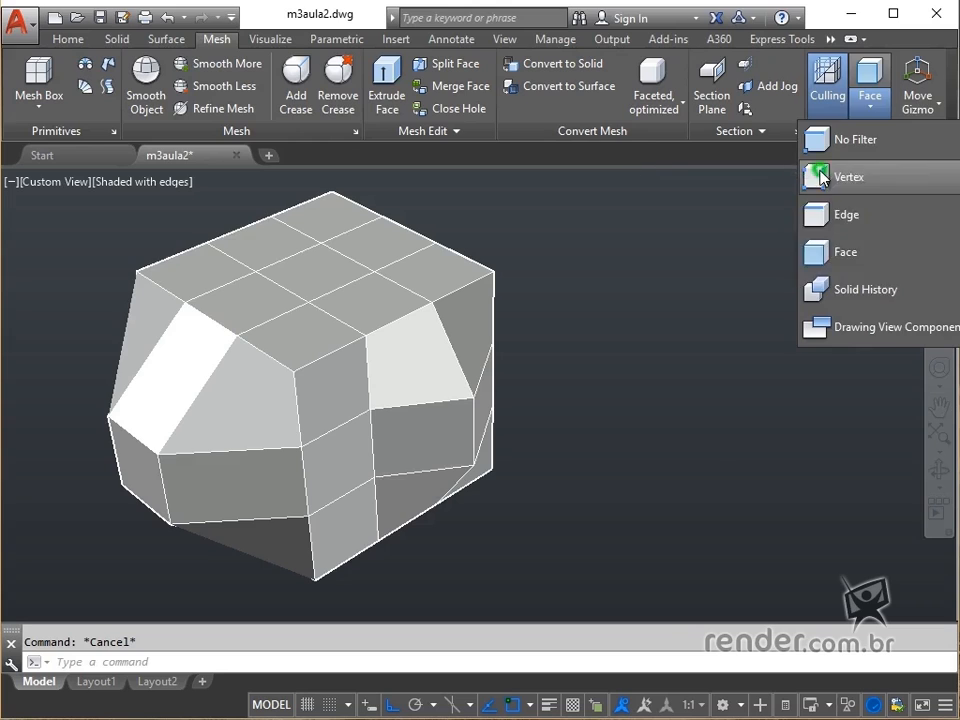
pyautogui.click(848, 176)
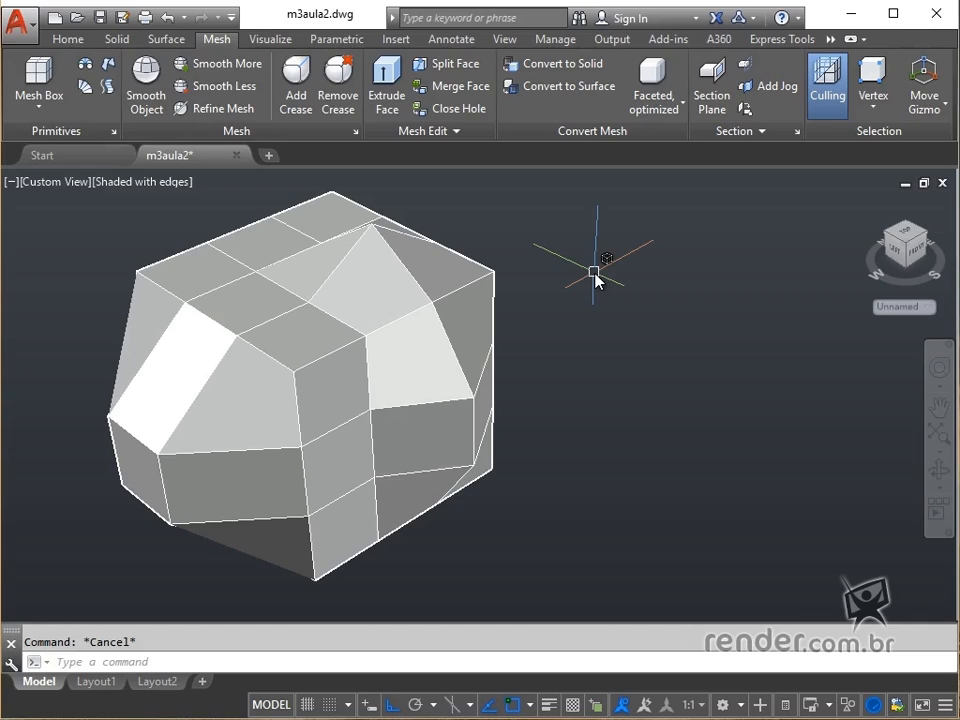
pyautogui.moveTo(600, 290)
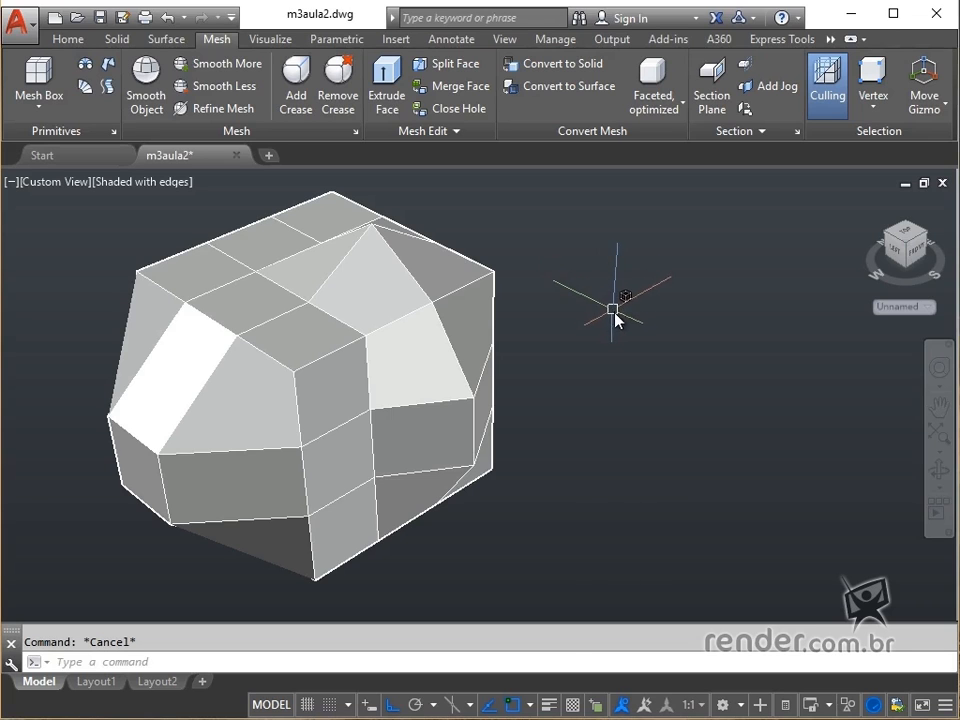
# Add a mesh cone of radius 25 and a mesh cylinder of radius 25, height 50 beside the box
pyautogui.moveTo(616, 308); pyautogui.dragTo(536, 336)
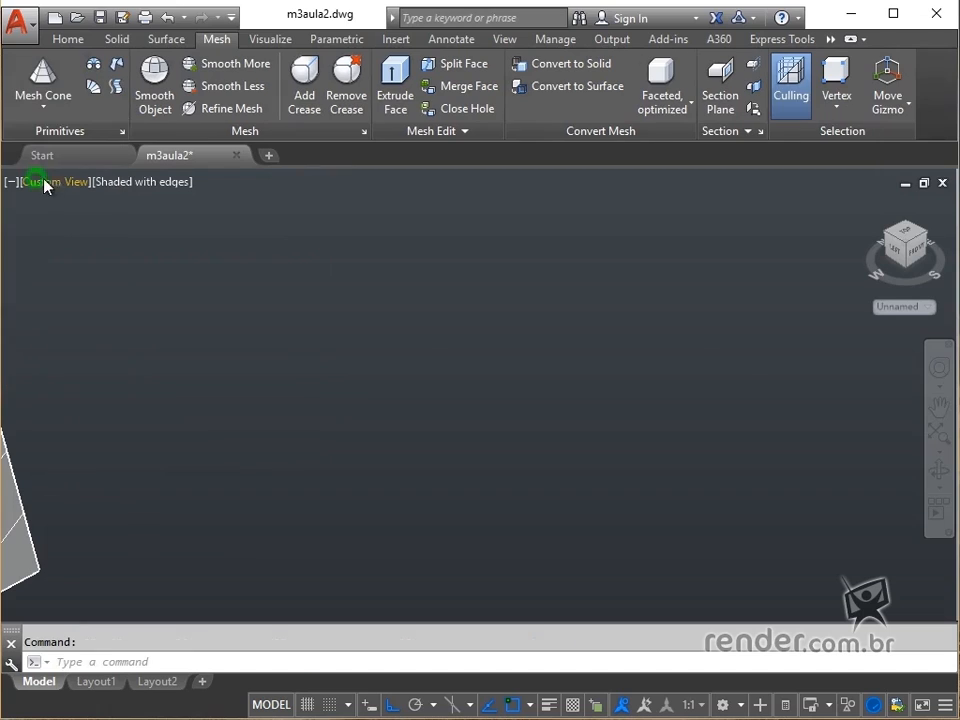
pyautogui.click(324, 438)
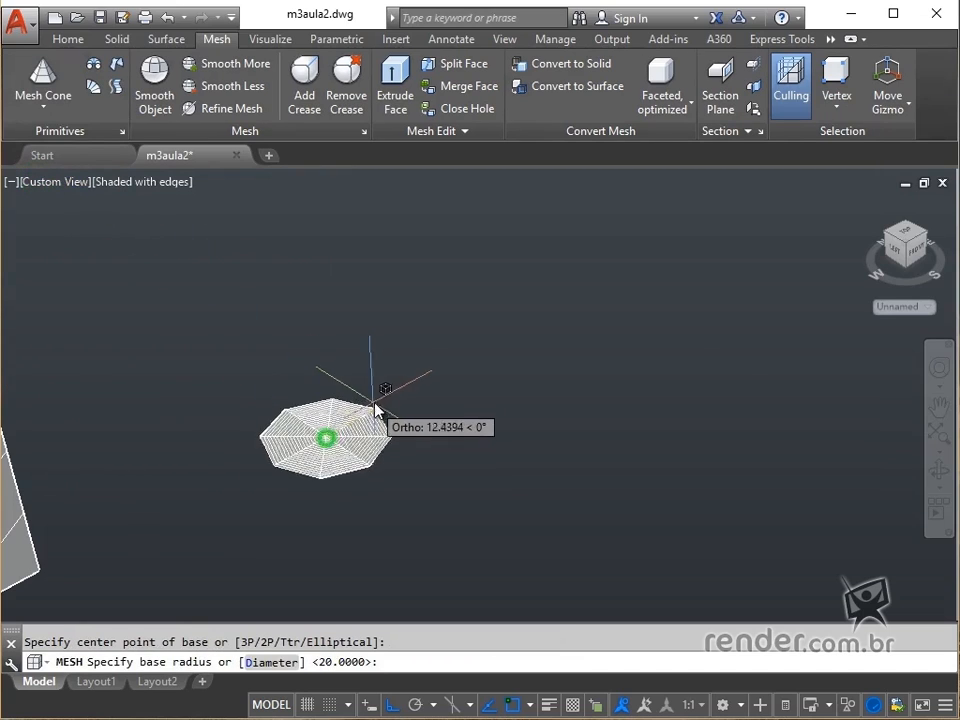
pyautogui.write('25.0000>: 2')
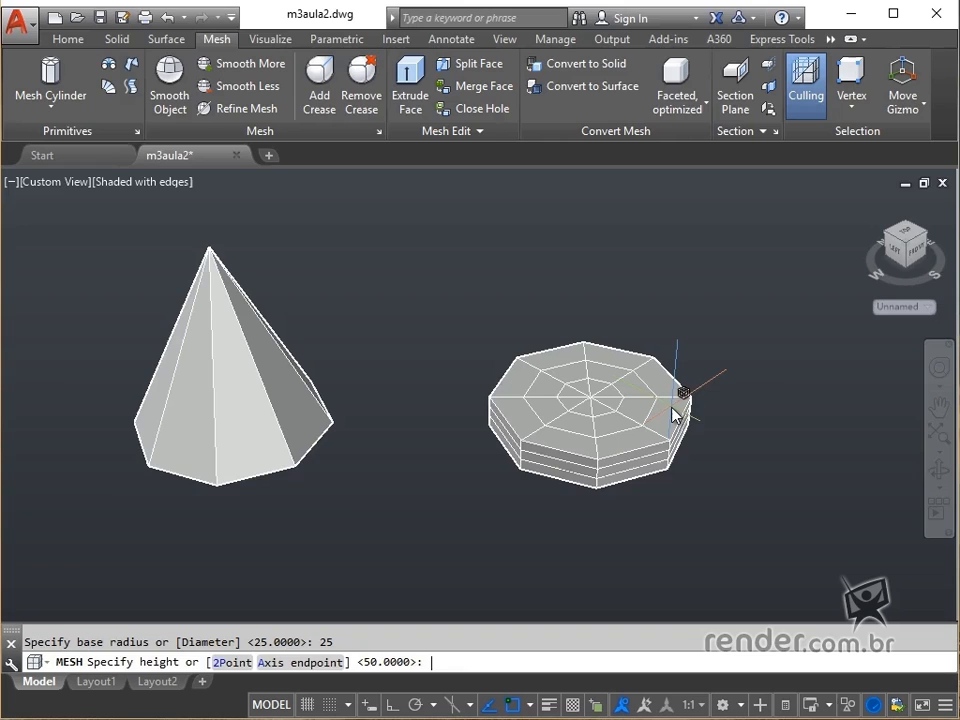
pyautogui.write('50')
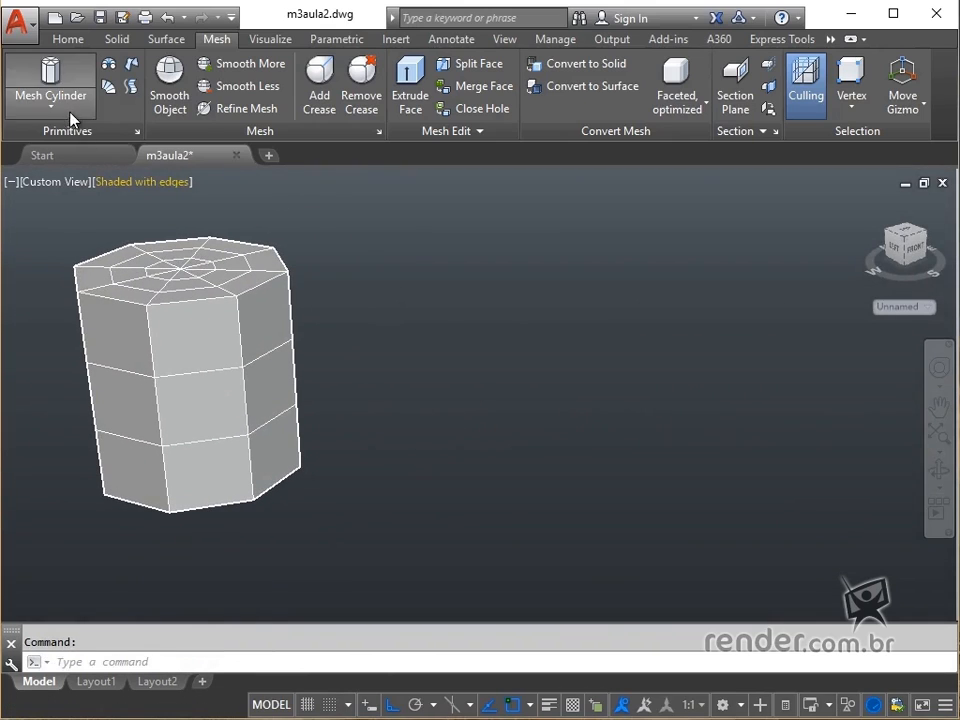
# Add a six-sided mesh pyramid using the Edge option next to the cylinder
pyautogui.click(48, 76)
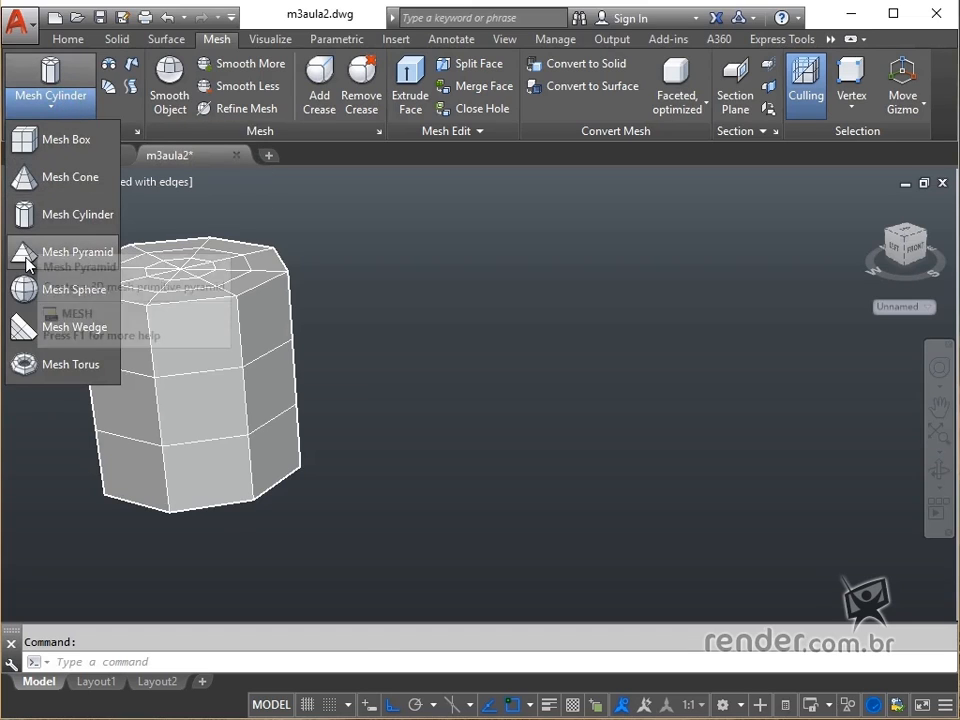
pyautogui.click(76, 252)
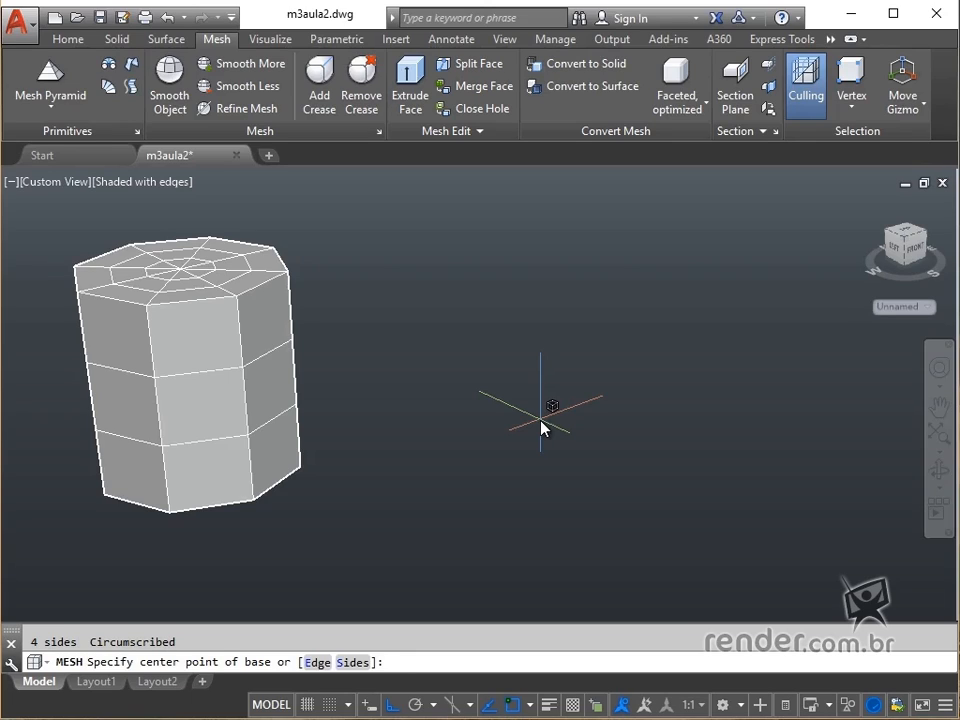
pyautogui.write('6')
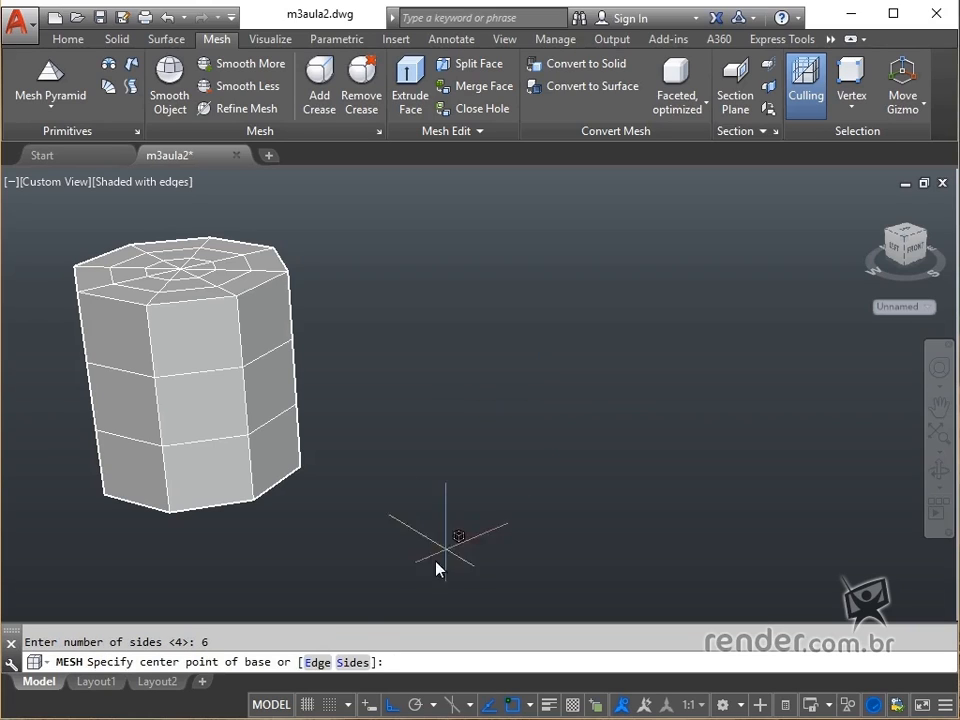
pyautogui.write('E')
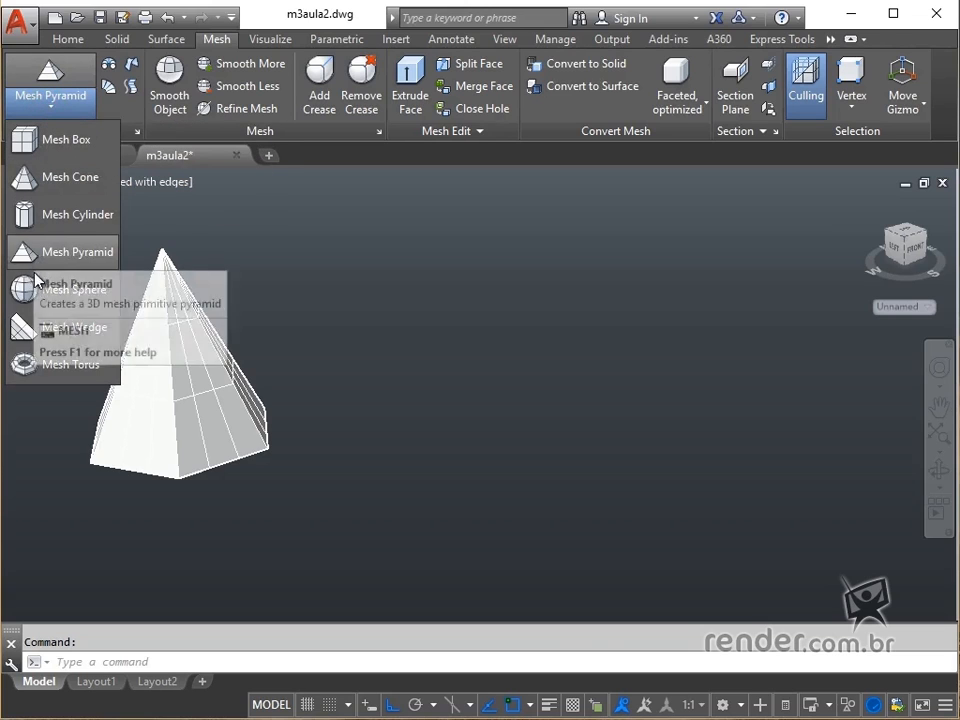
# Add a mesh sphere with radius 2, then a sloped mesh wedge to the row
pyautogui.click(74, 288)
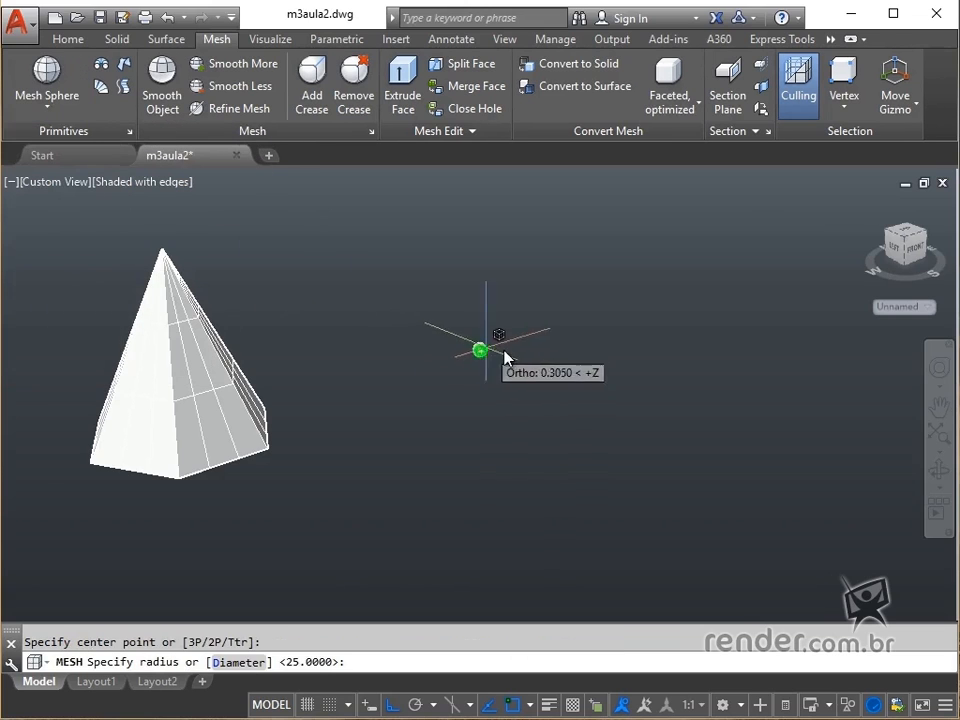
pyautogui.write('2')
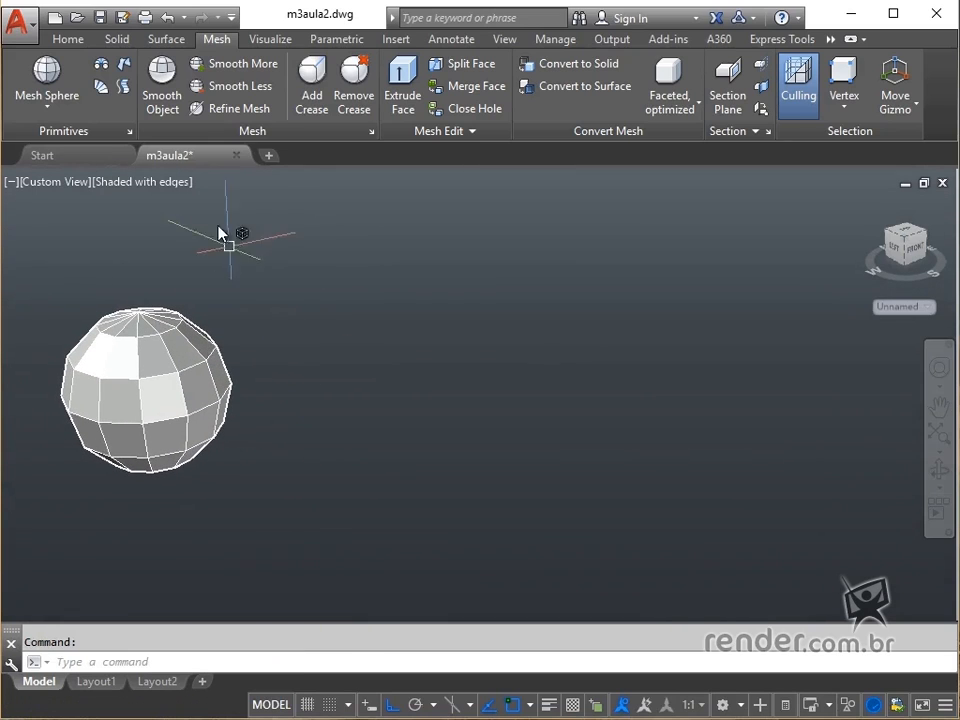
pyautogui.click(46, 84)
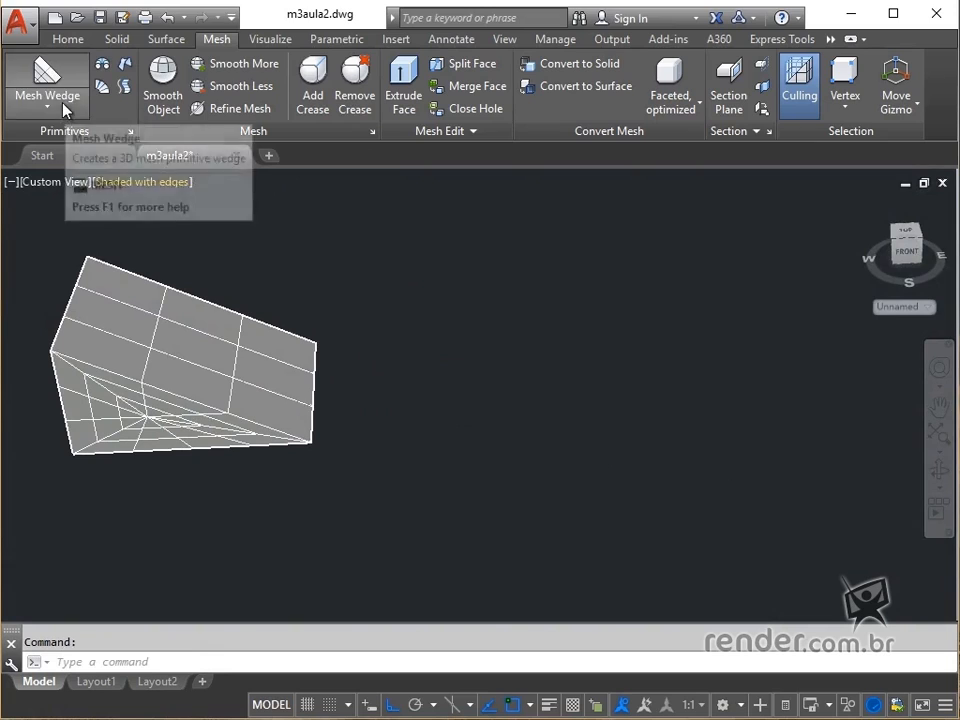
# Add a mesh torus and frame the whole row of seven primitives in view
pyautogui.click(46, 96)
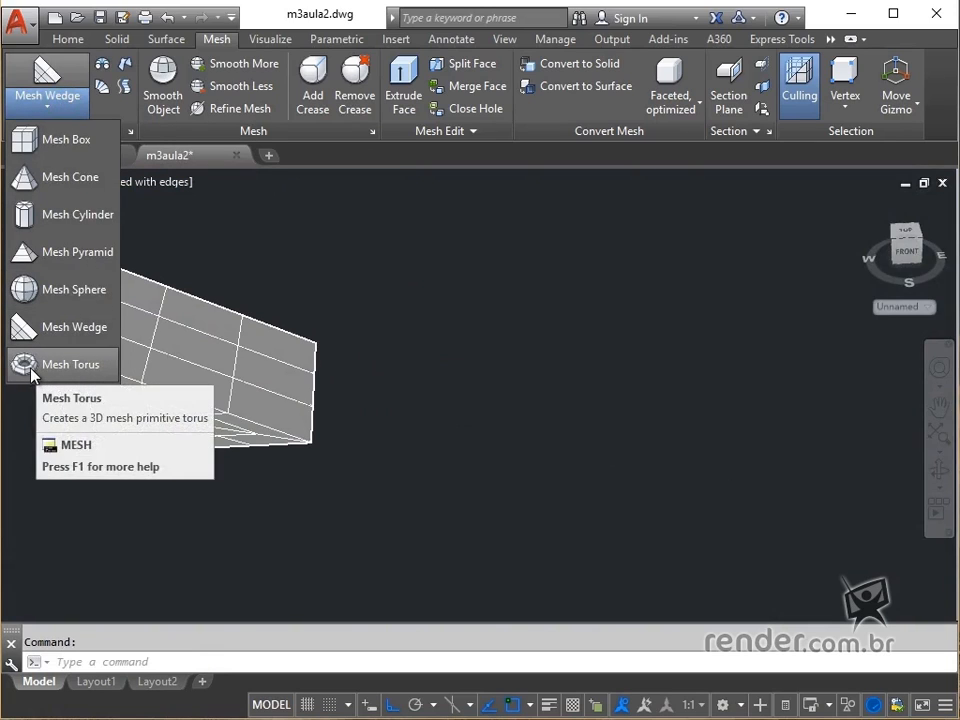
pyautogui.click(70, 364)
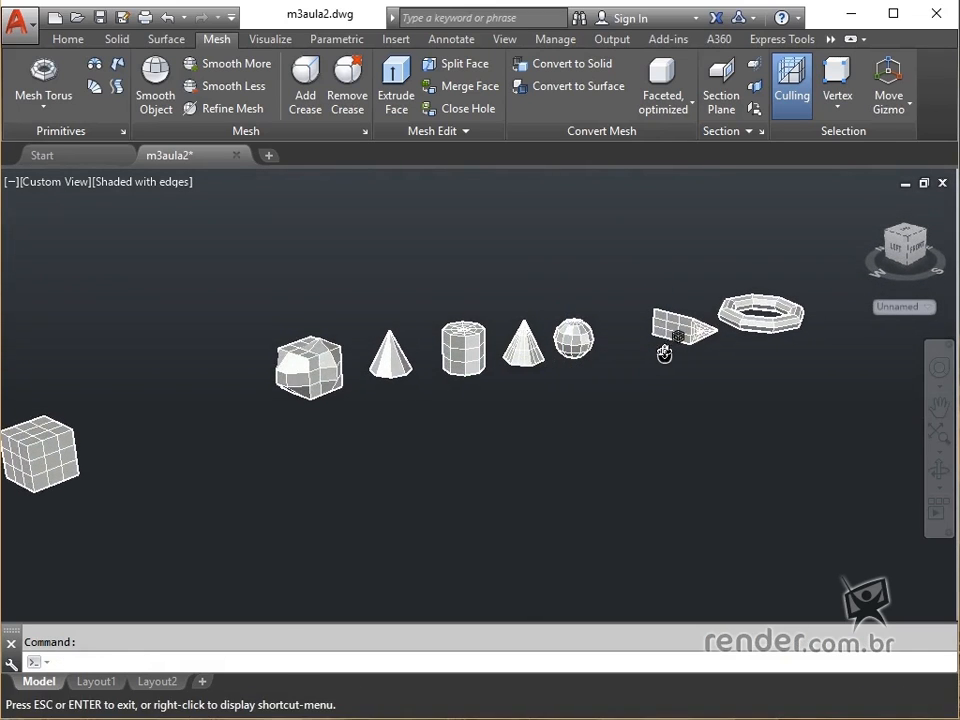
pyautogui.moveTo(664, 354); pyautogui.dragTo(598, 380)
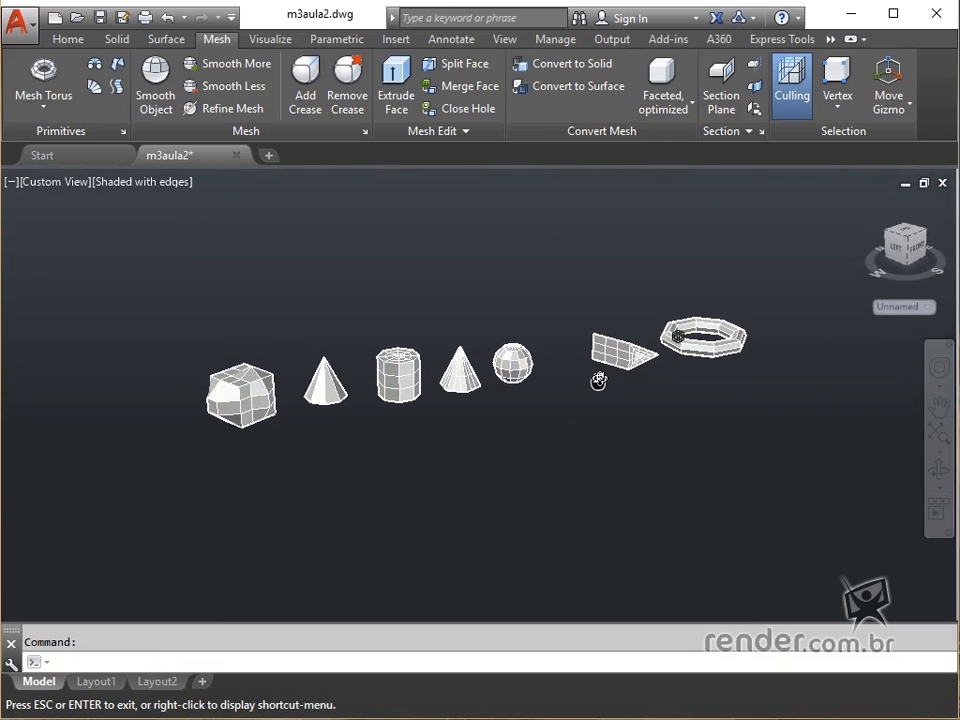